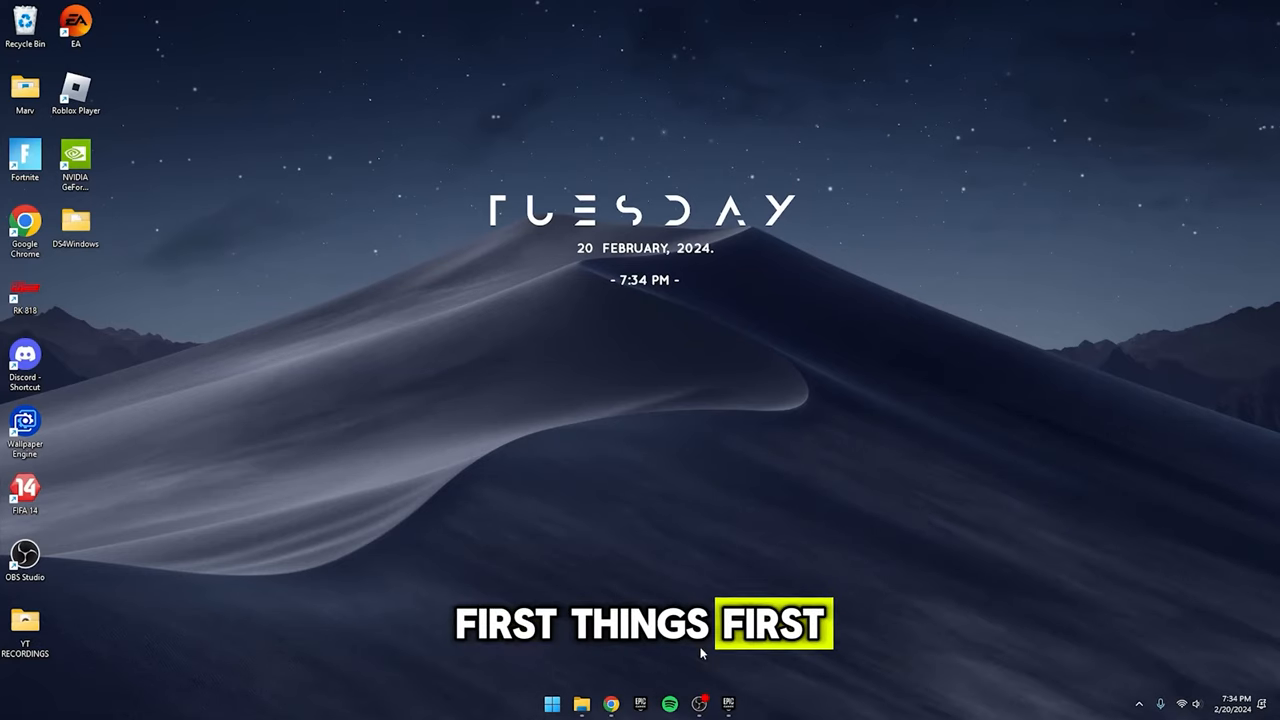
- Open Fortnite's install folder from its Library options in the Epic Games Launcher
click(731, 700)
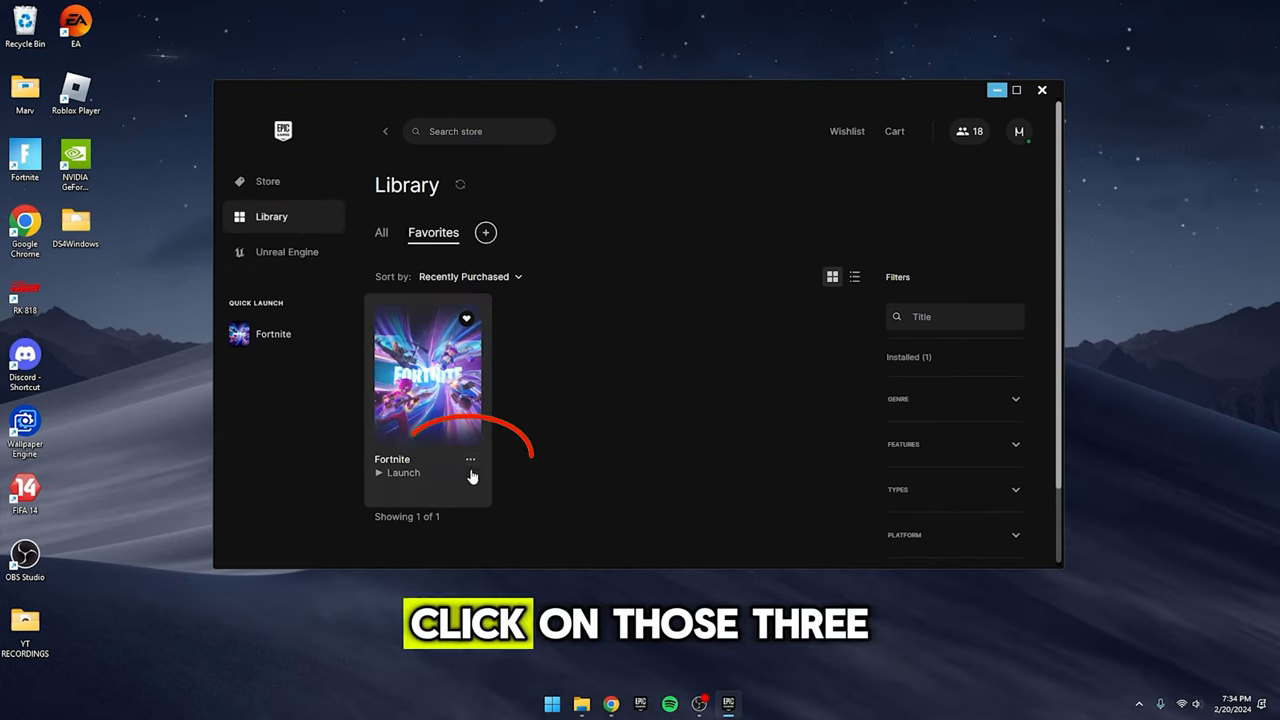
click(469, 459)
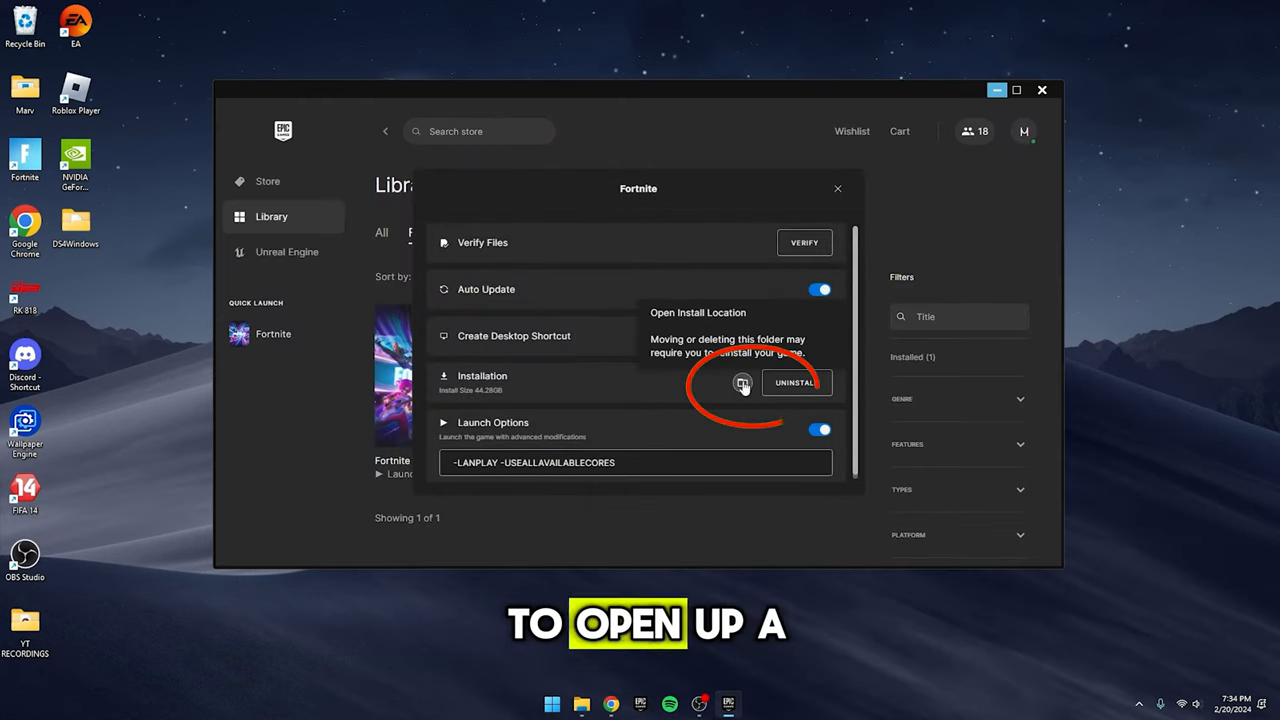
click(742, 382)
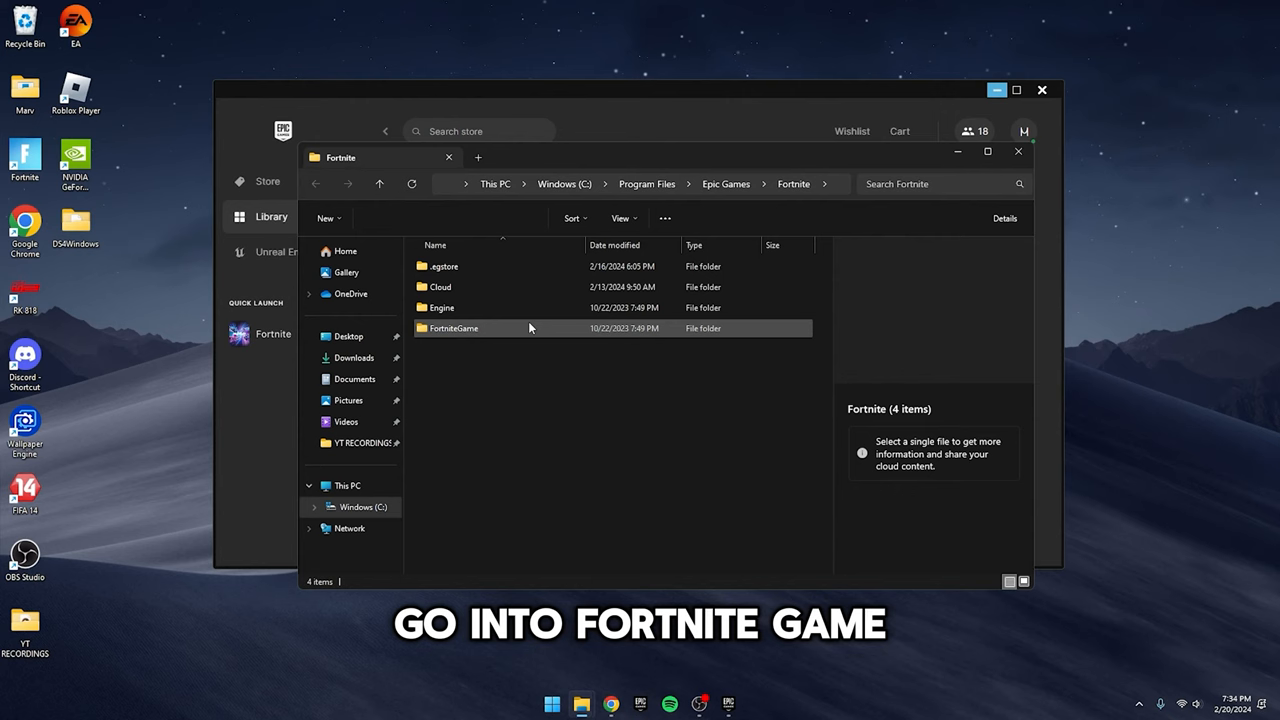
- Navigate into FortniteGame's EasyAntiCheat folder and bring up EasyAntiCheat_EOS_Setup's context menu
double_click(454, 328)
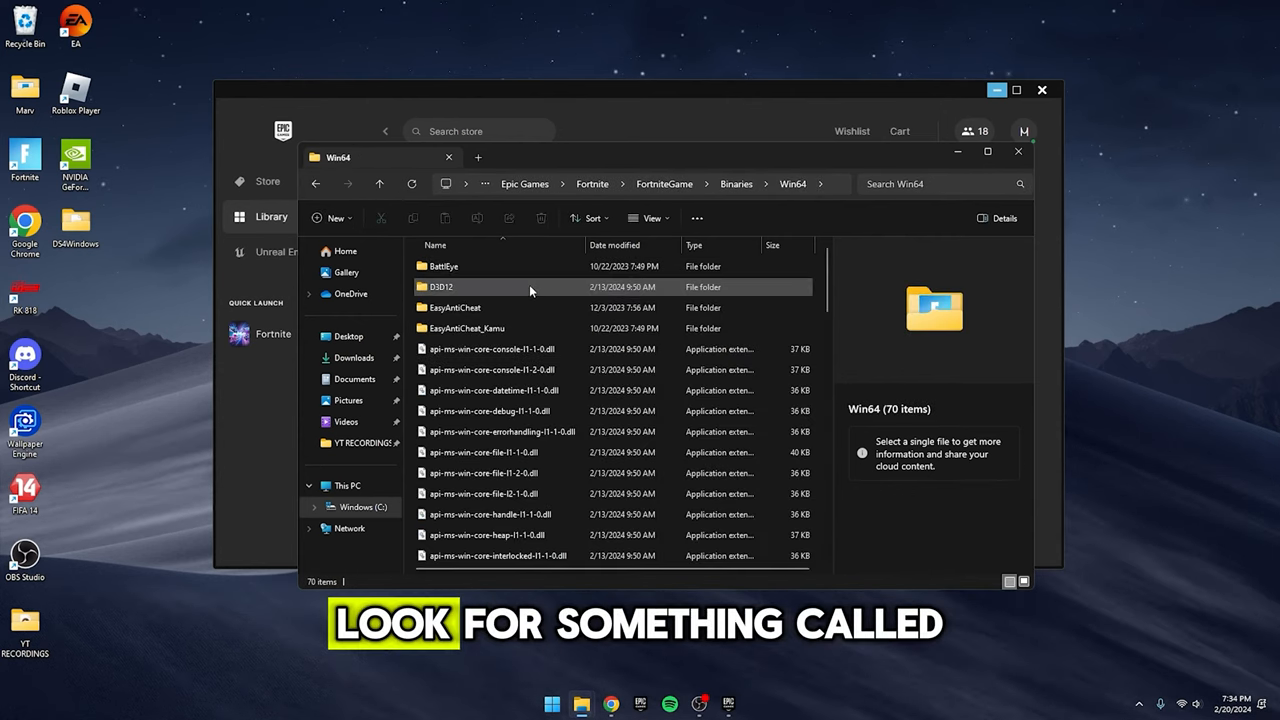
click(455, 307)
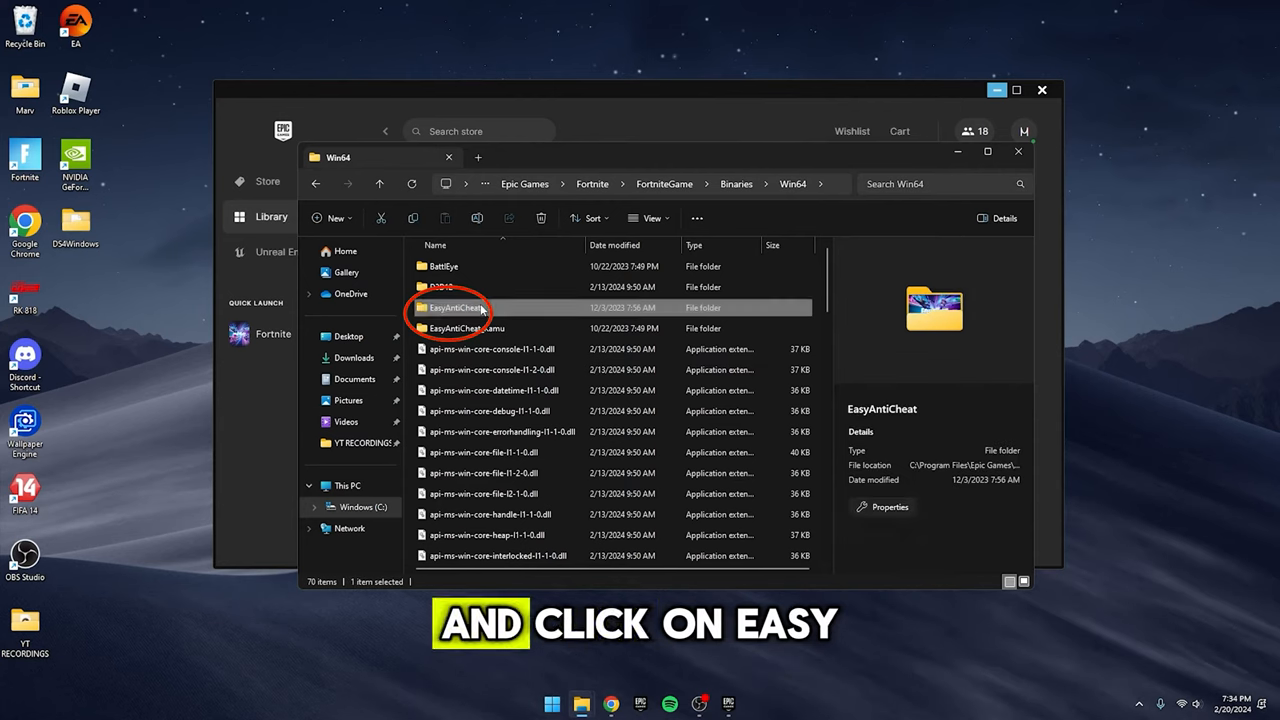
double_click(450, 307)
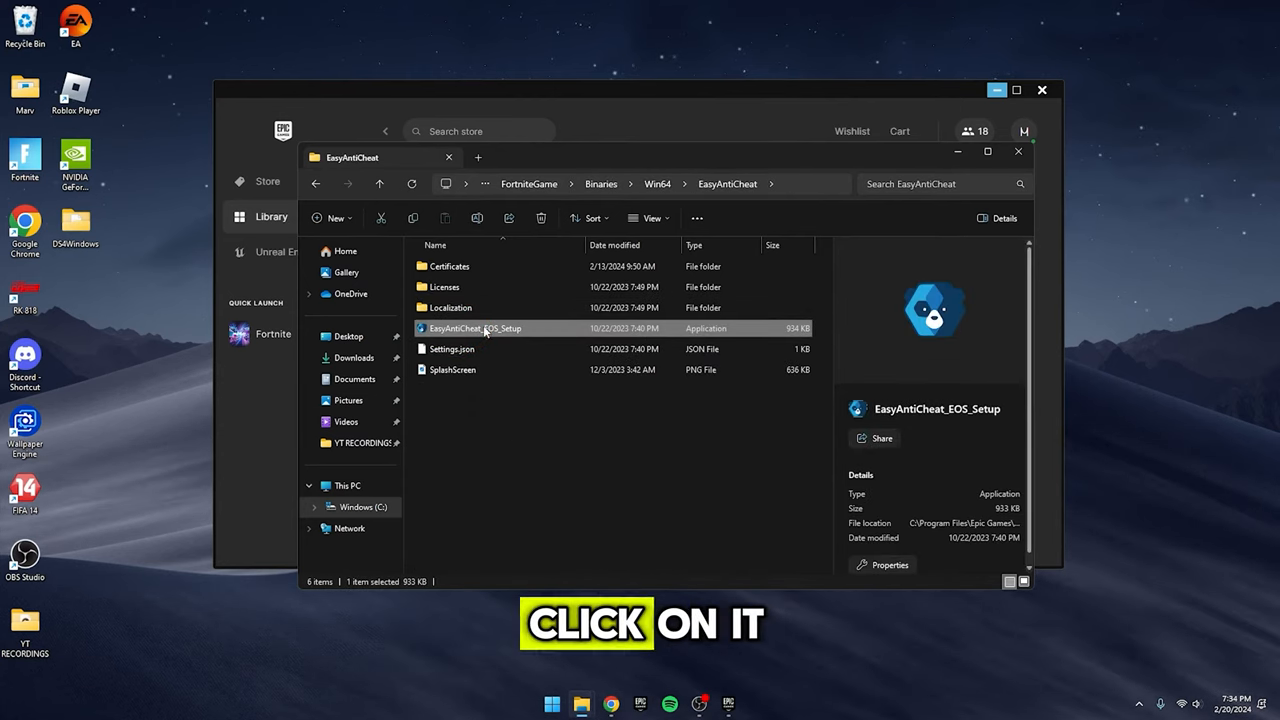
right_click(476, 328)
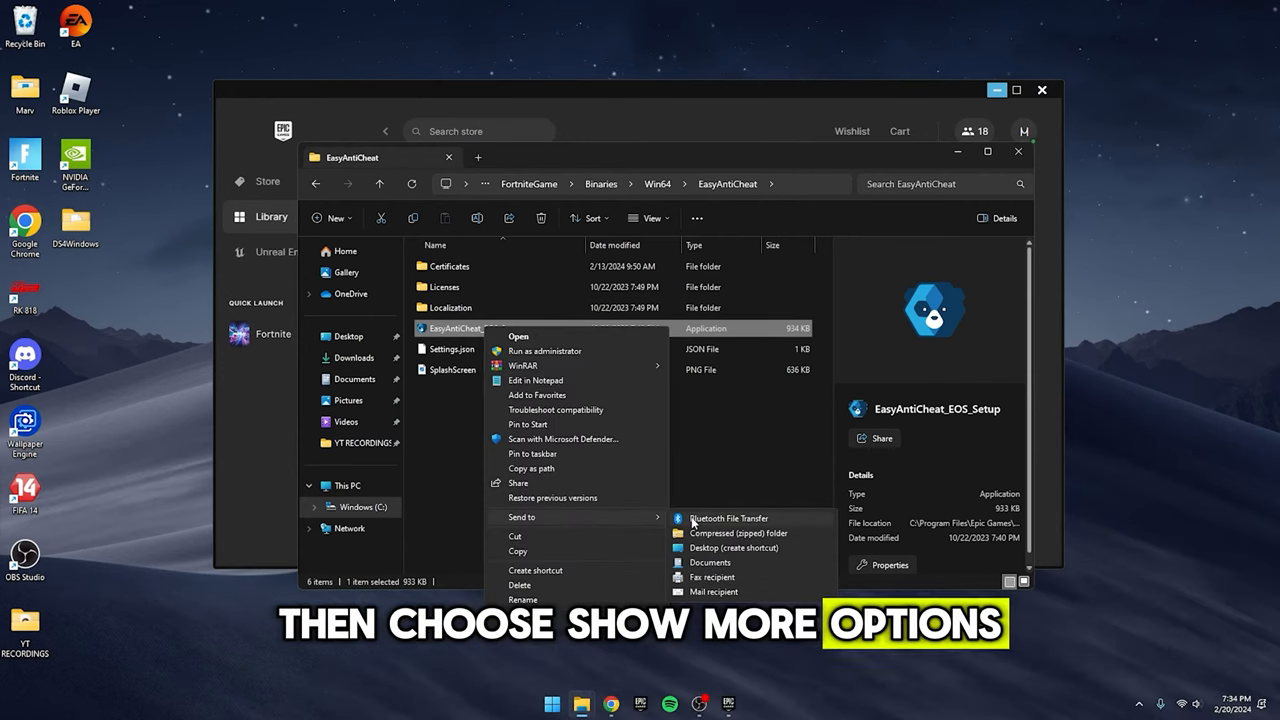
- Send EasyAntiCheat_EOS_Setup to the desktop as a shortcut
click(703, 548)
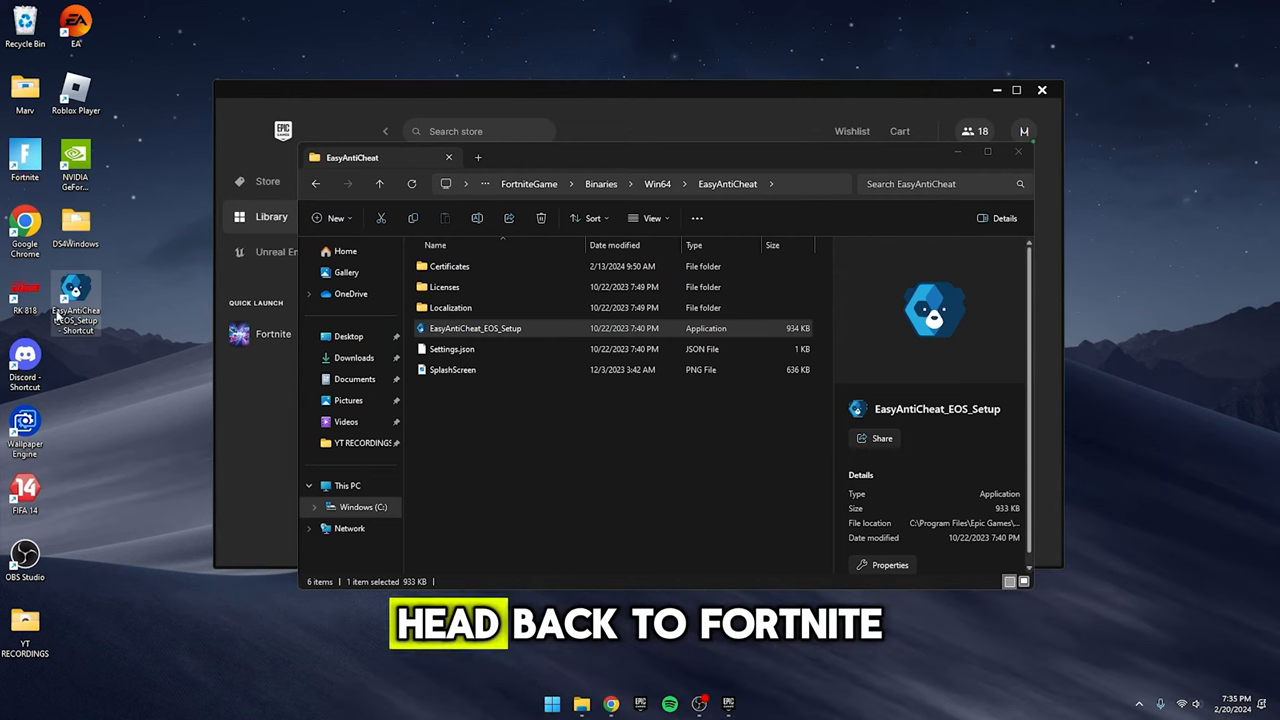
- Return to Binaries\Win64 and open FortniteClient-Win64-Shipping's Properties on Compatibility
click(529, 183)
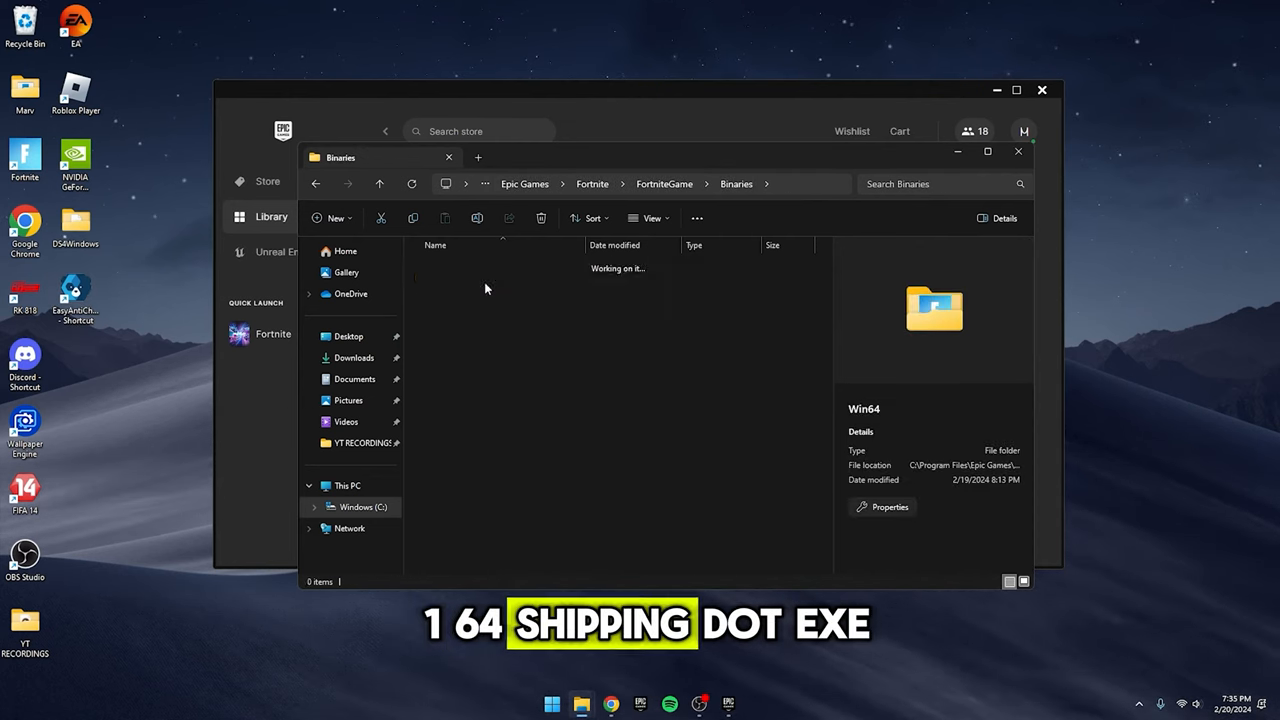
double_click(933, 308)
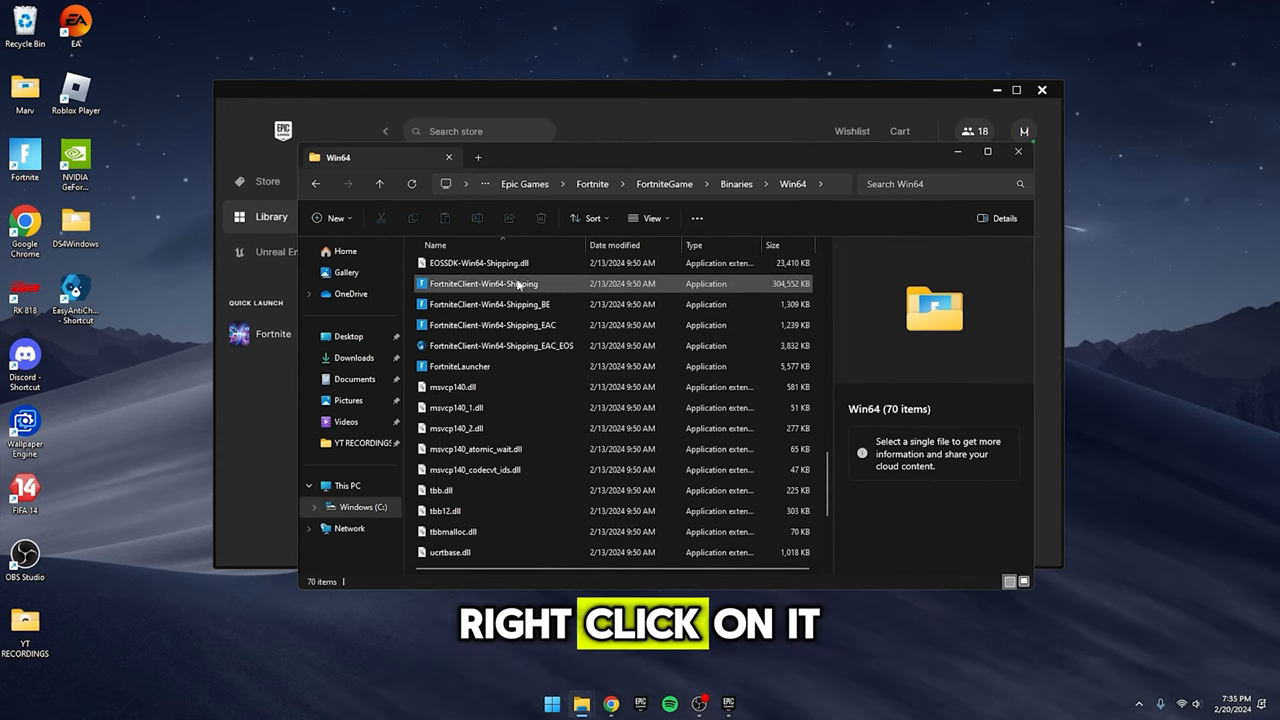
right_click(484, 283)
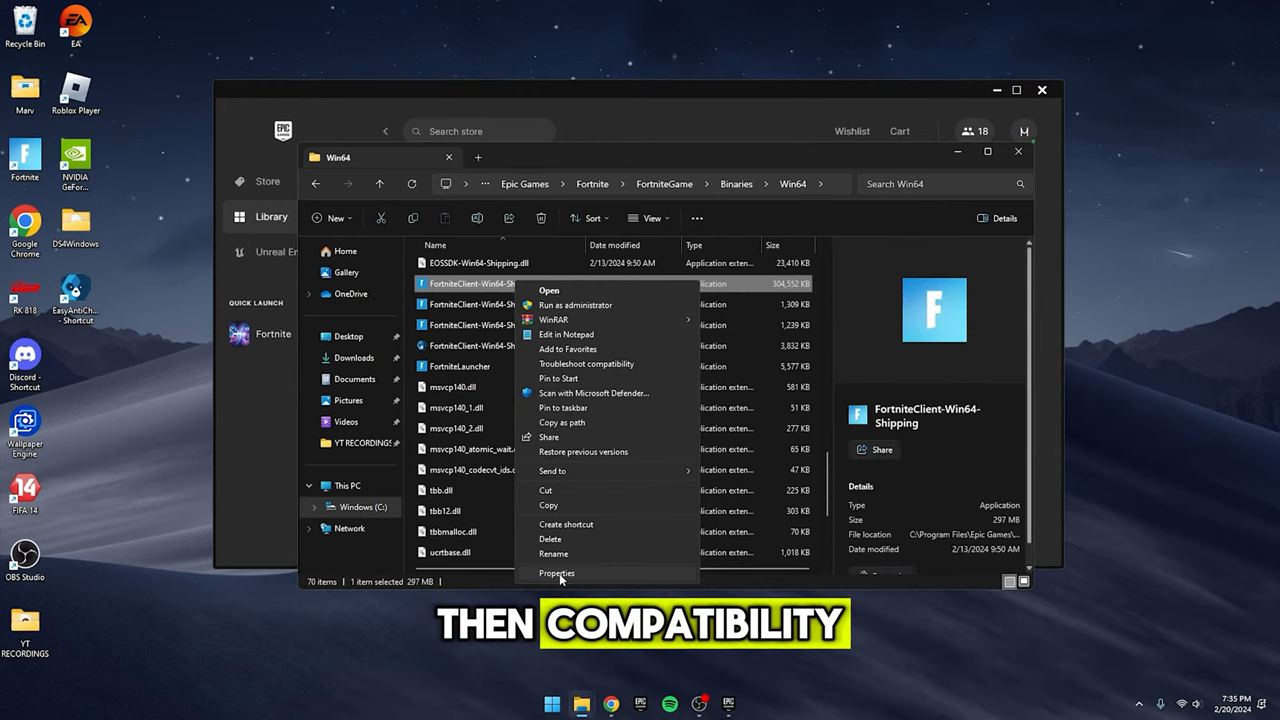
click(557, 573)
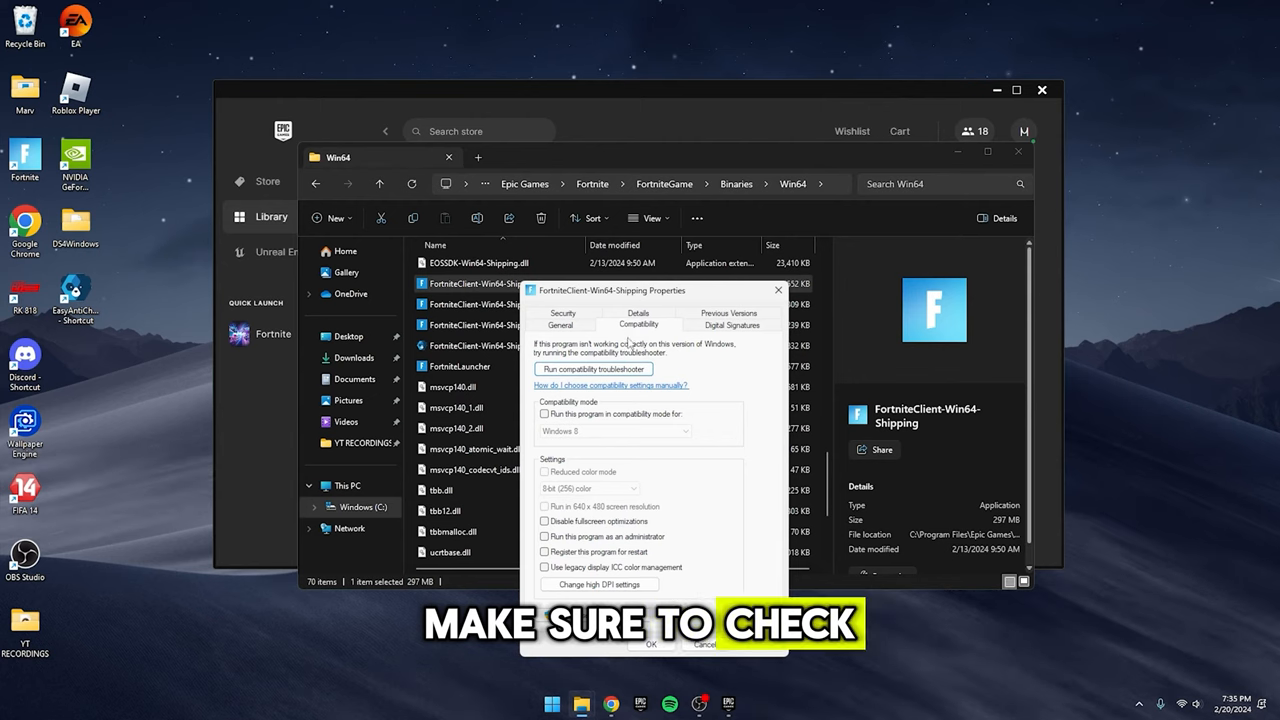
- Enable Windows 8 compatibility mode, disable fullscreen optimizations, and run as administrator
click(542, 414)
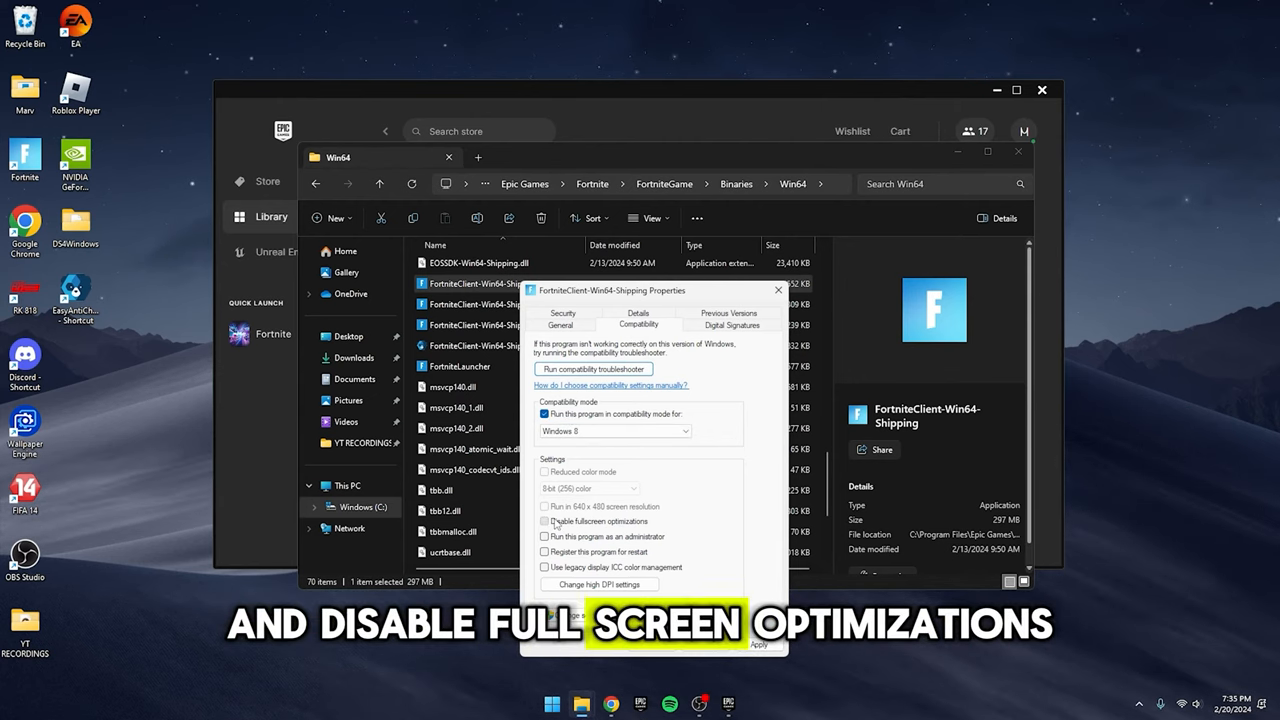
click(545, 521)
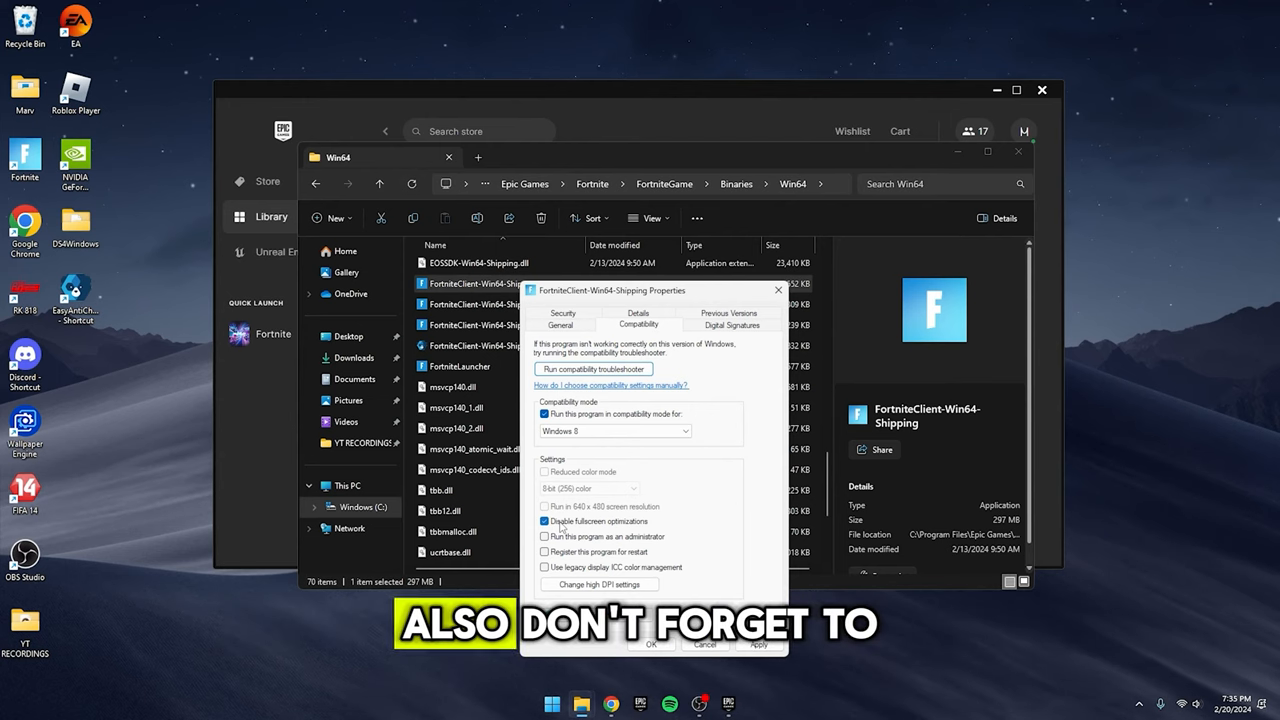
click(548, 536)
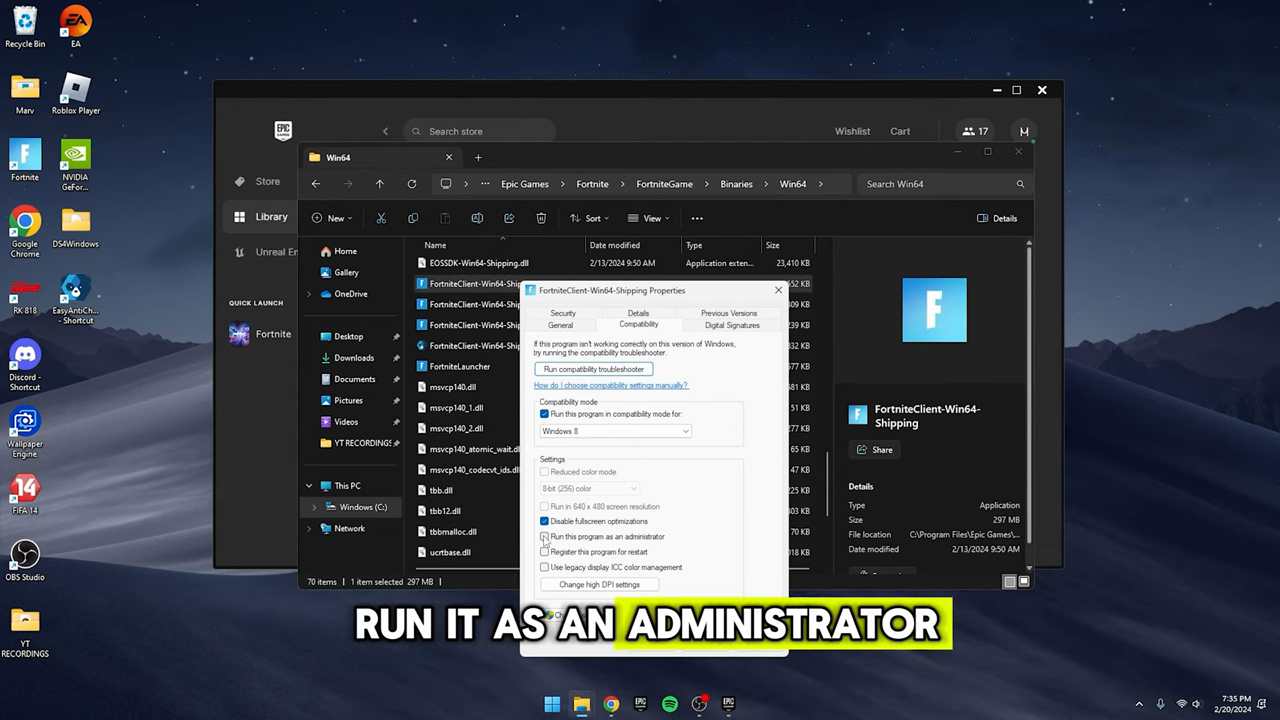
click(543, 536)
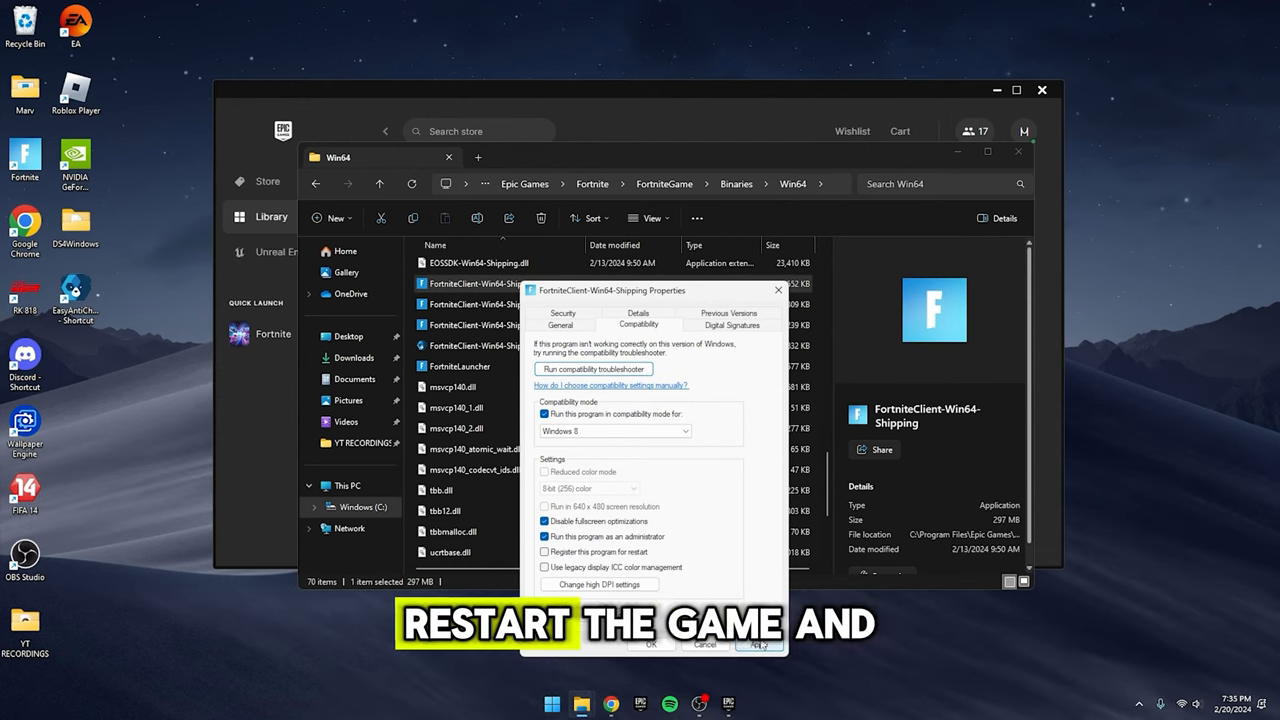